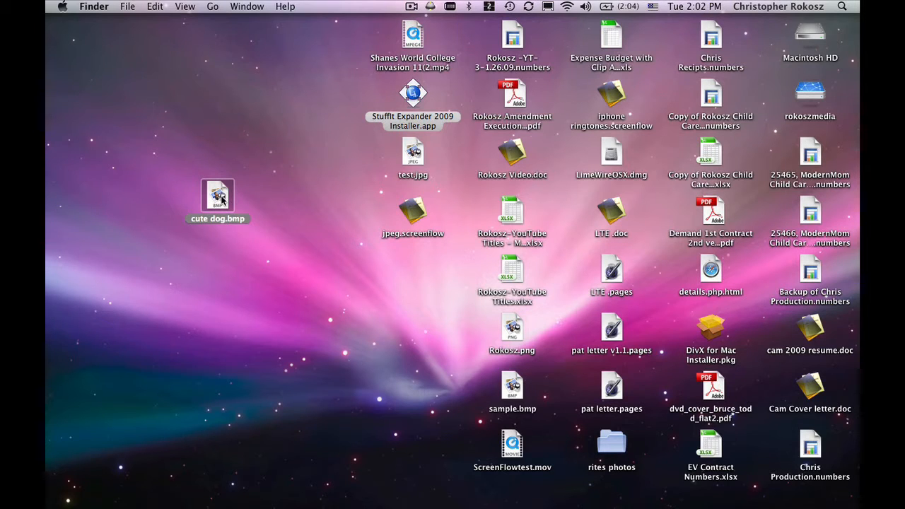
Step: Open cute dog.bmp from the desktop in Preview
{"action": "double_click", "coordinate": [218, 196]}
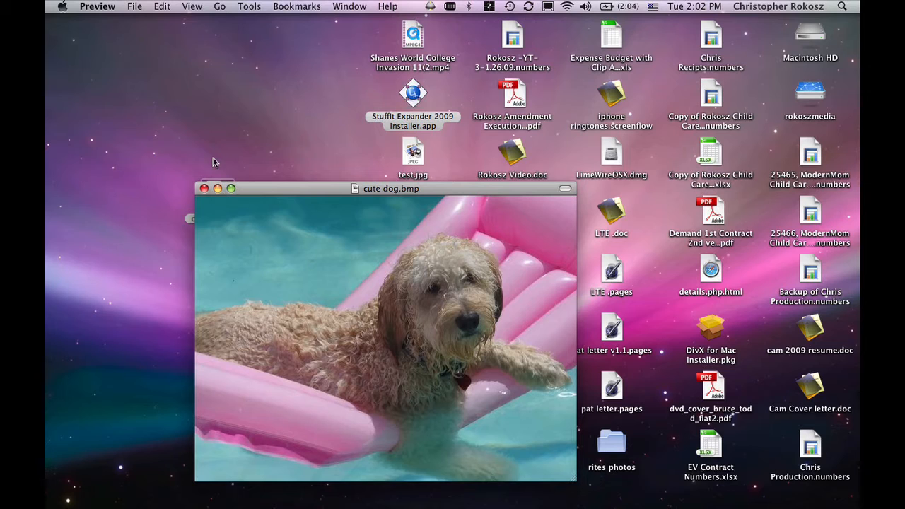
{"action": "mouse_move", "coordinate": [134, 6]}
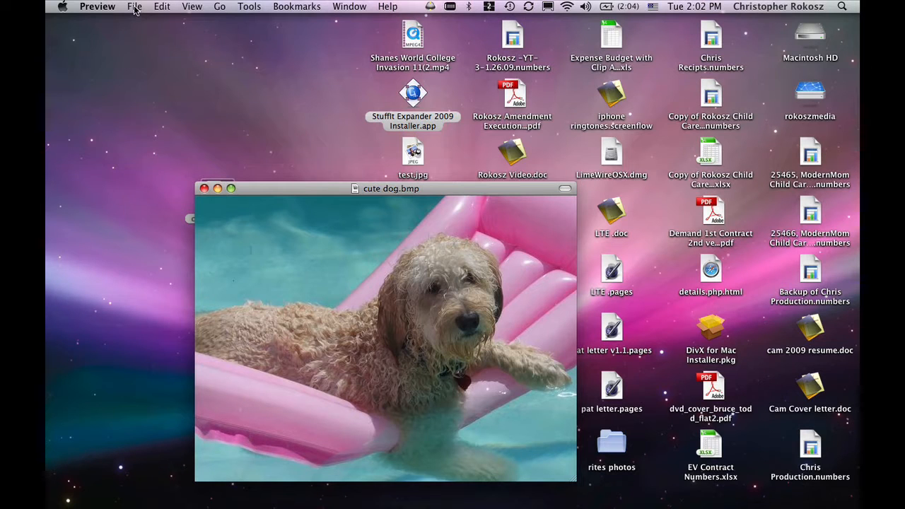
Step: Start Save As for the dog image, naming it cute dog2 on the Desktop as JPEG
{"action": "left_click", "coordinate": [134, 6]}
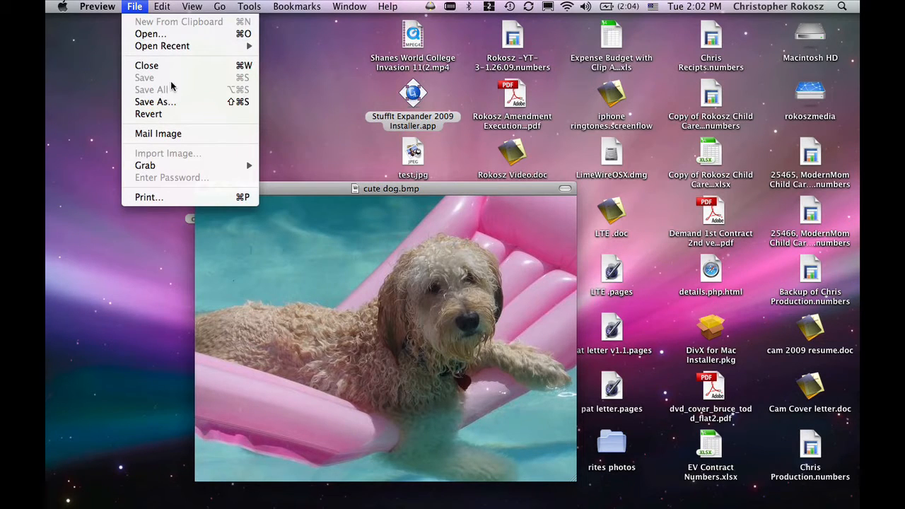
{"action": "left_click", "coordinate": [156, 101]}
{"action": "type", "text": "cute dog2"}
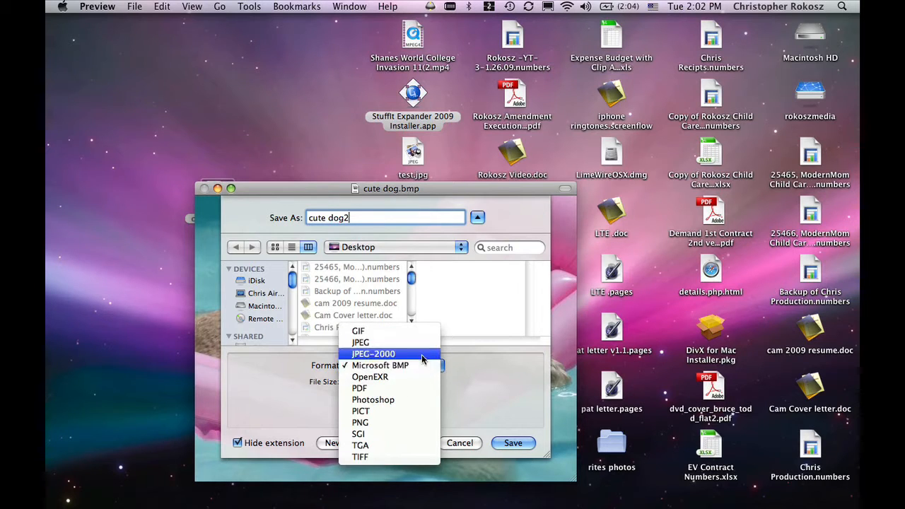
{"action": "left_click", "coordinate": [360, 342]}
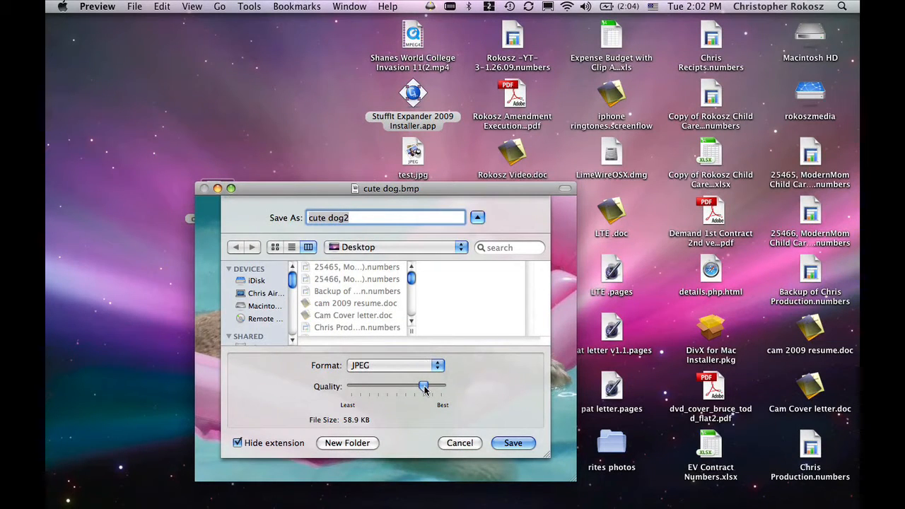
Step: Set JPEG quality to Best (about 157.8 KB) and save cute dog2.jpg
{"action": "left_click_drag", "start_coordinate": [424, 385], "coordinate": [442, 386]}
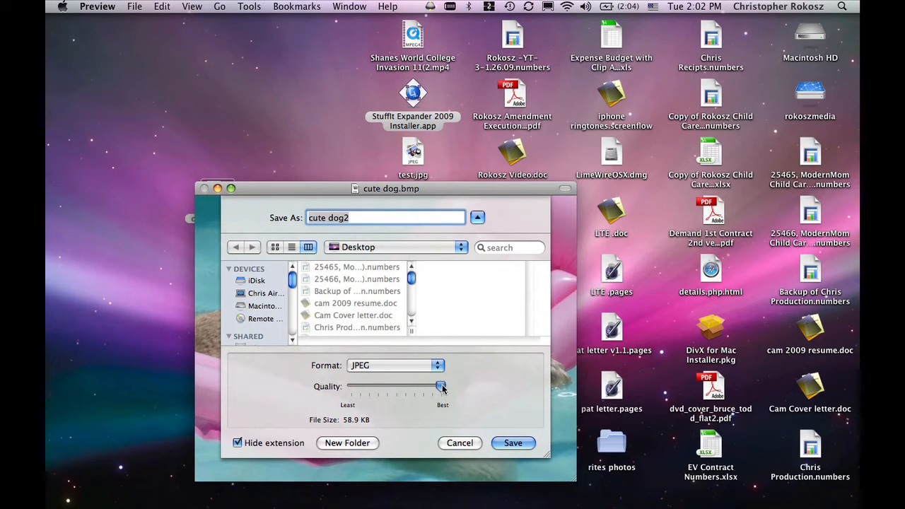
{"action": "left_click_drag", "start_coordinate": [438, 386], "coordinate": [442, 386]}
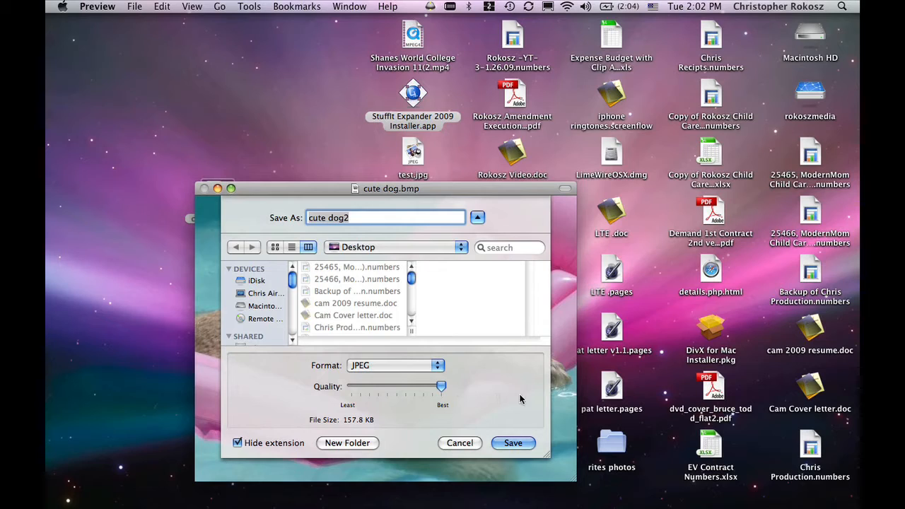
{"action": "left_click", "coordinate": [513, 442]}
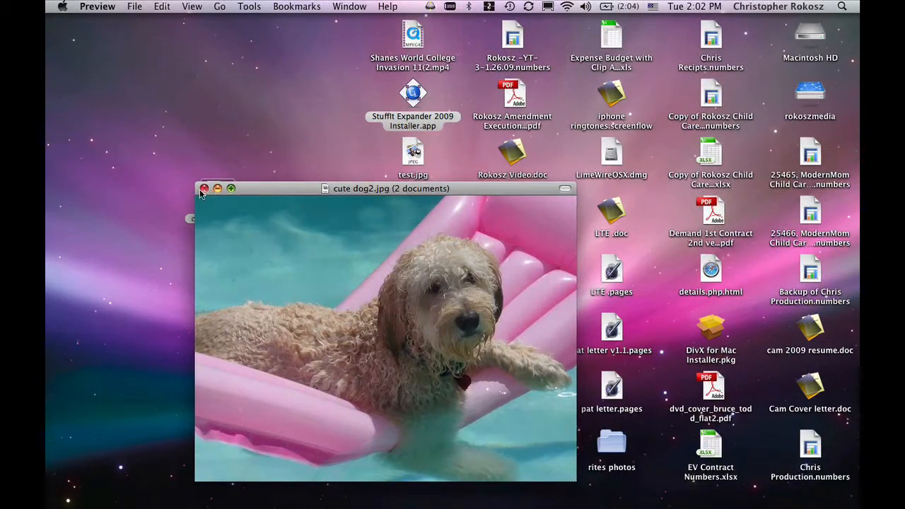
Step: Close the Preview window, revealing cute dog2.jpg beside cute dog.bmp on the desktop
{"action": "left_click", "coordinate": [205, 188]}
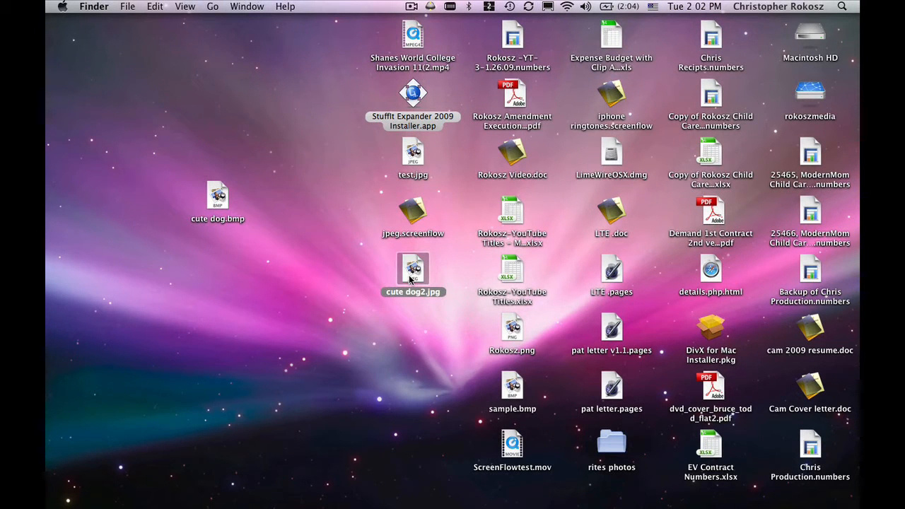